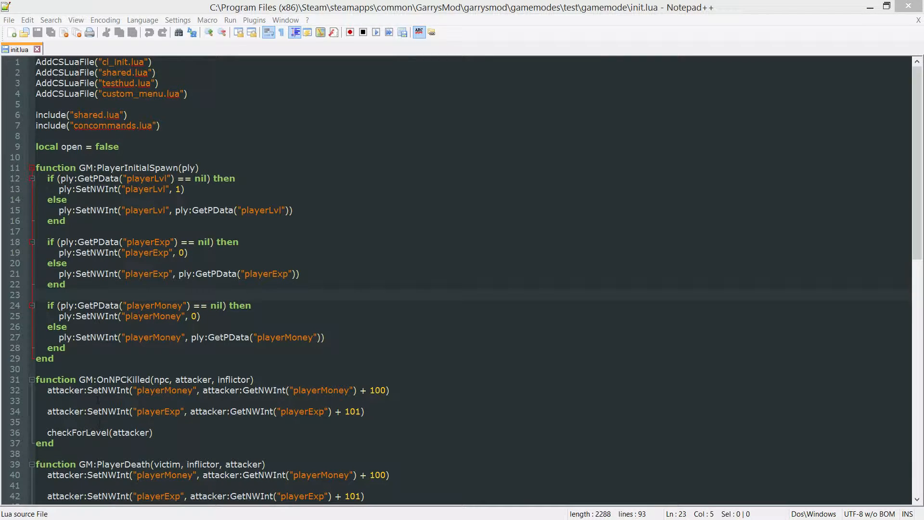
# Step: Write 'function GM:PlayerLoadout(ply)' with 'end' below PlayerDeath and save init.lua
pyautogui.scroll(-3)
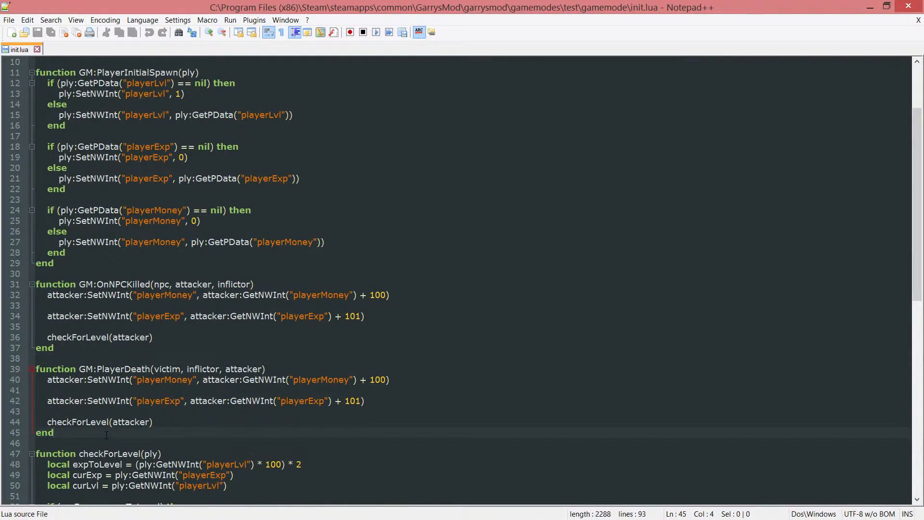
pyautogui.scroll(-3)
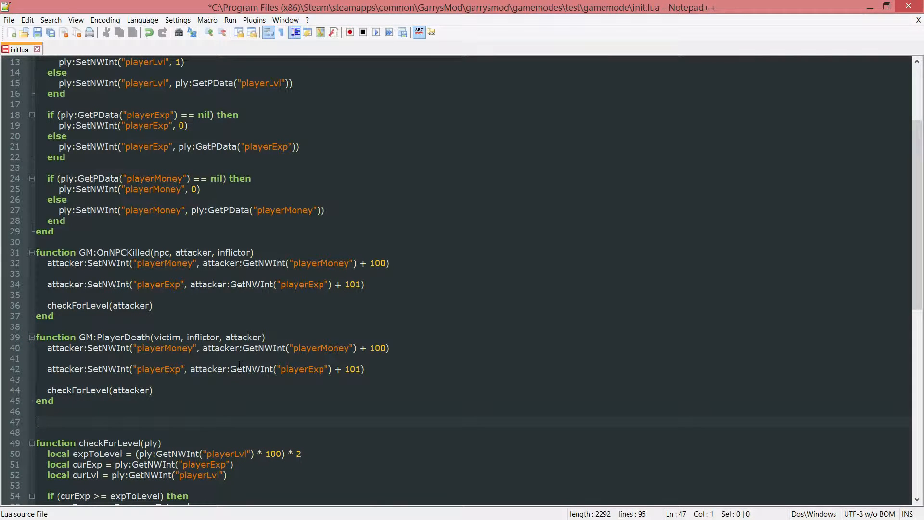
pyautogui.write('function GM:PlayerLoadout(')
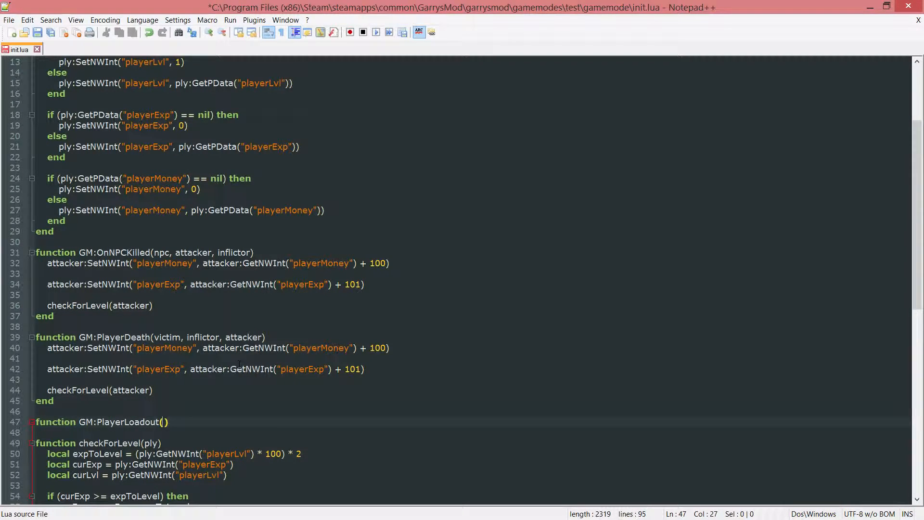
pyautogui.write('ply')
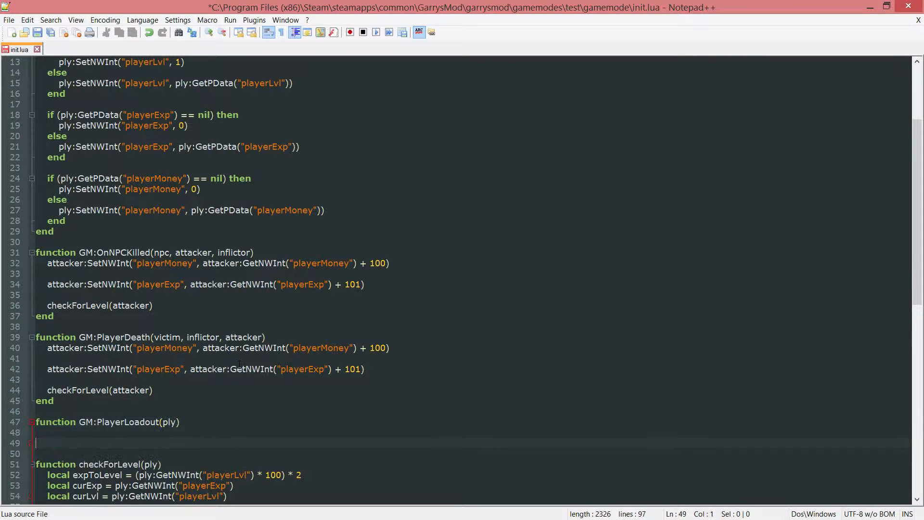
pyautogui.write('end')
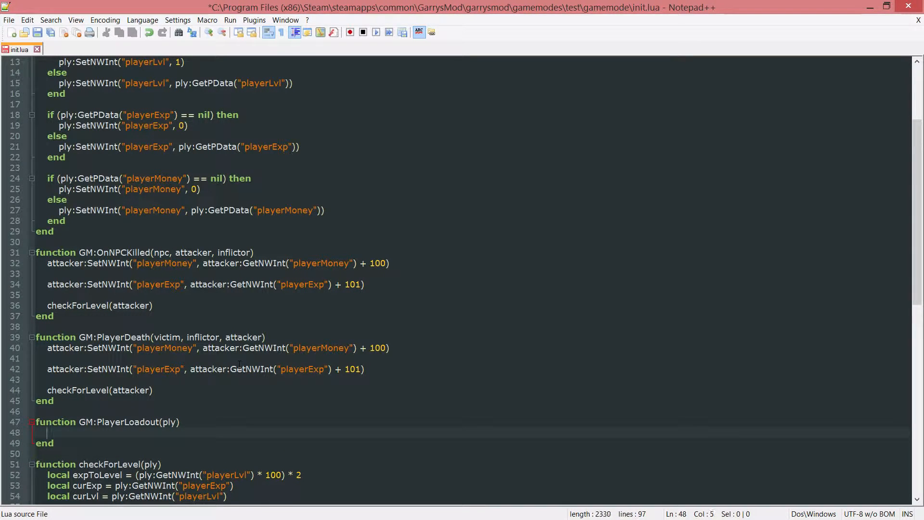
pyautogui.press('ctrl+s')
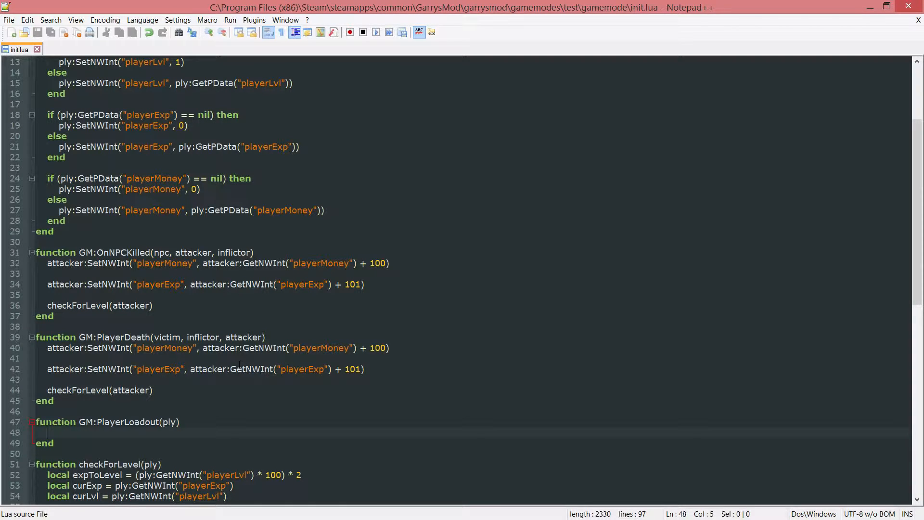
# Step: Add ply:Give lines for weapon_pistol and weapon_physgun, and begin a third weapon entry
pyautogui.write('ply;')
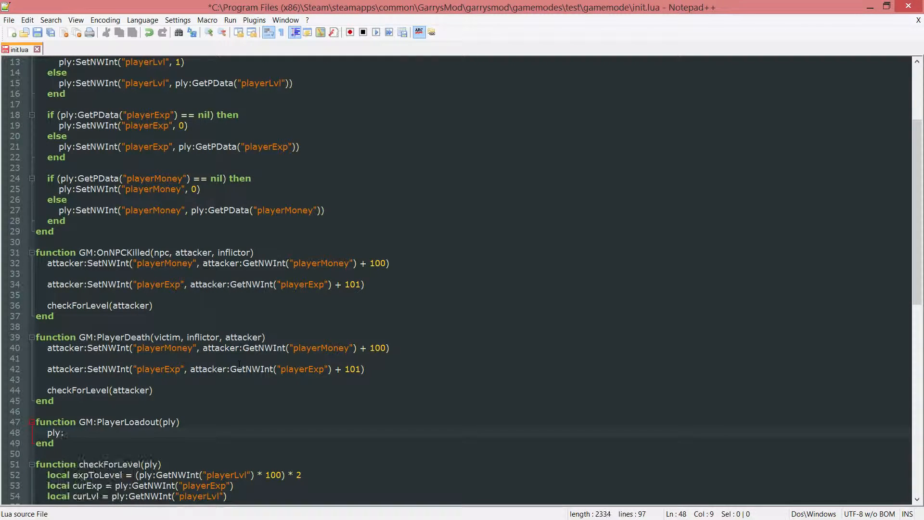
pyautogui.write(':Give()')
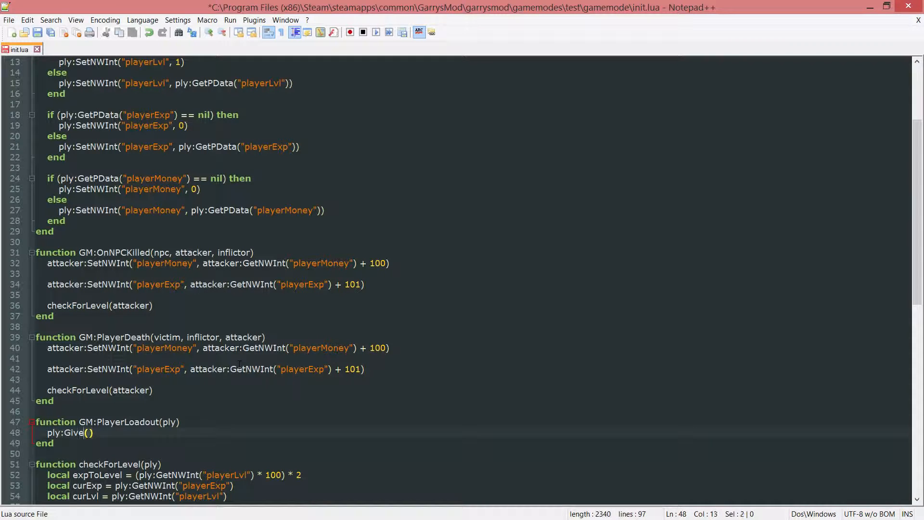
pyautogui.write('ply:Give()')
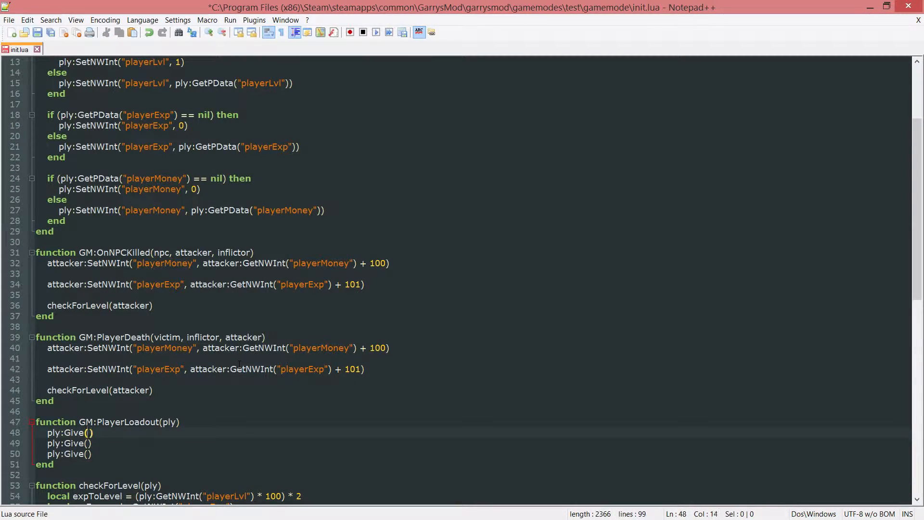
pyautogui.write('"')
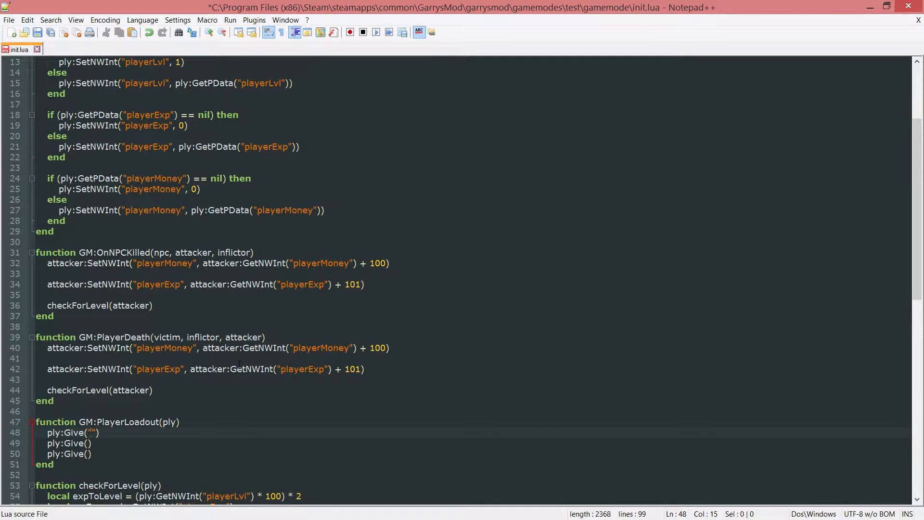
pyautogui.write('weapon_pistol')
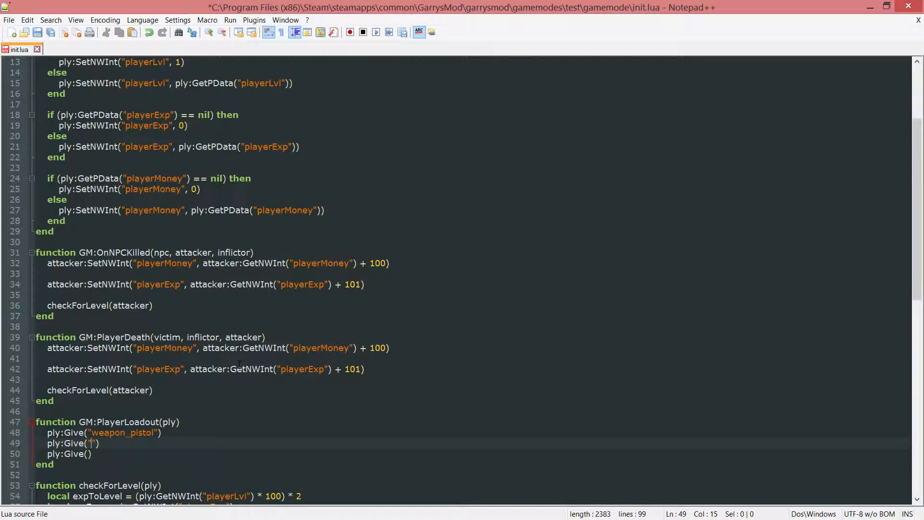
pyautogui.write('weapon_ph')
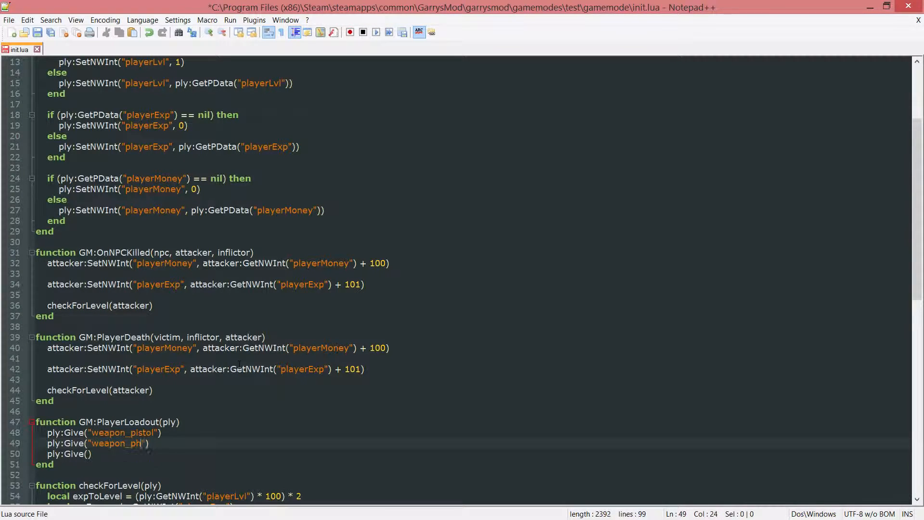
pyautogui.write('ysgun')
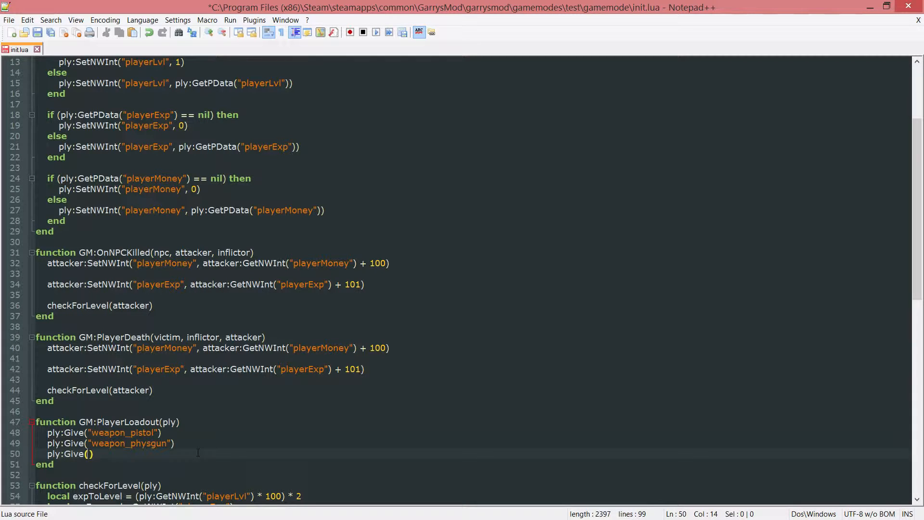
pyautogui.write('weapon_physcannon')
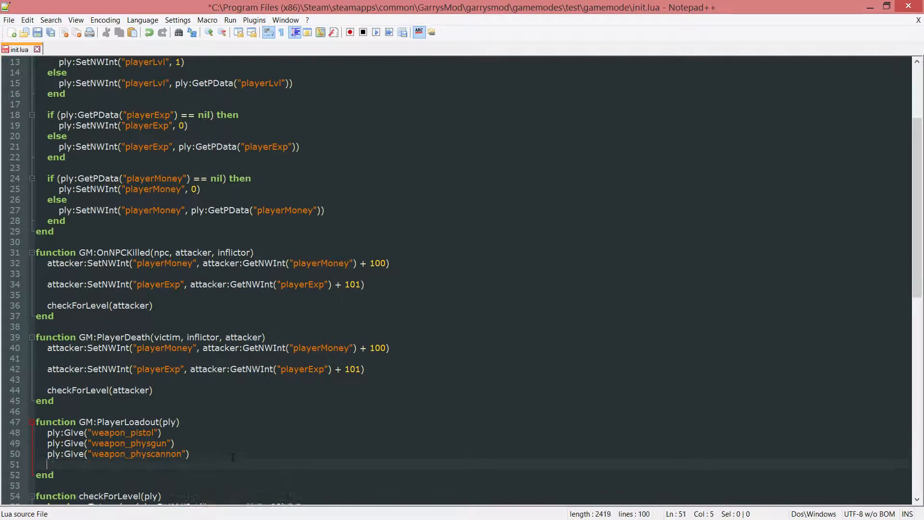
# Step: Add ply:GiveAmmo(9999, "Pistol", true) and a closing 'return true' to PlayerLoadout
pyautogui.write('ply')
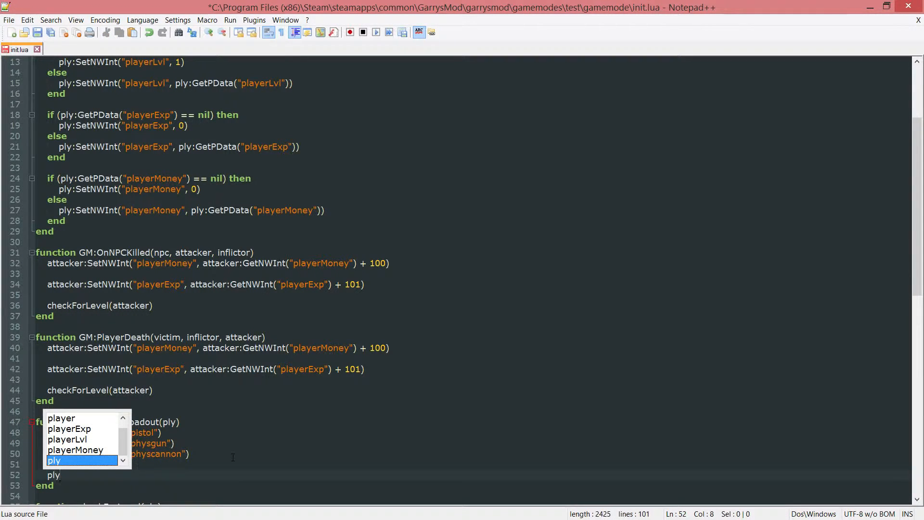
pyautogui.write(':GiveA')
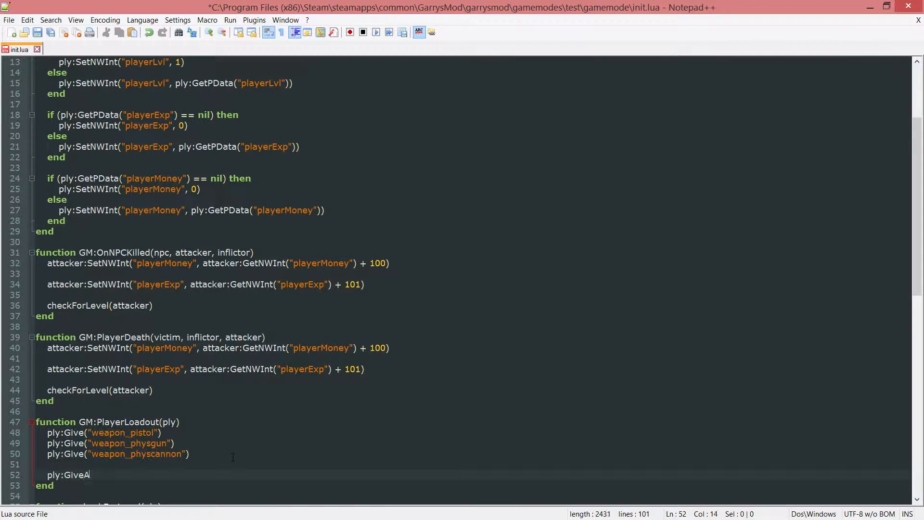
pyautogui.write('mmo()')
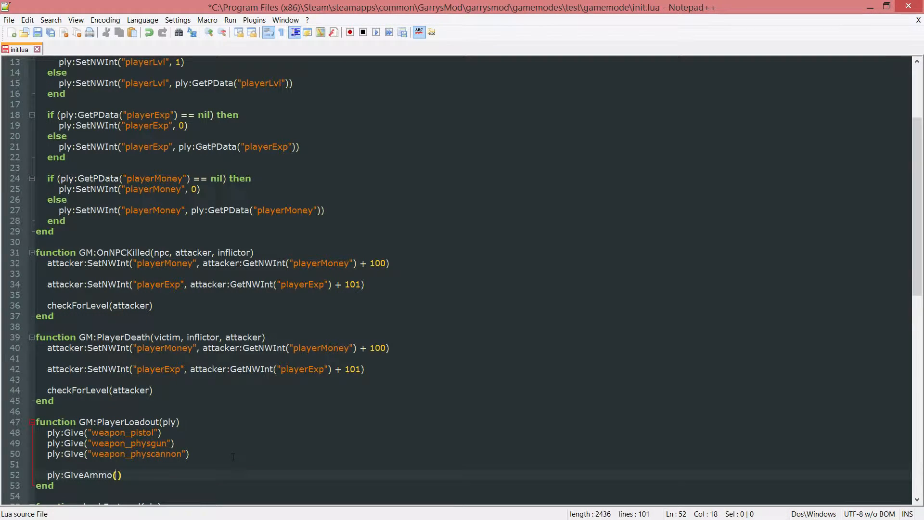
pyautogui.write('999')
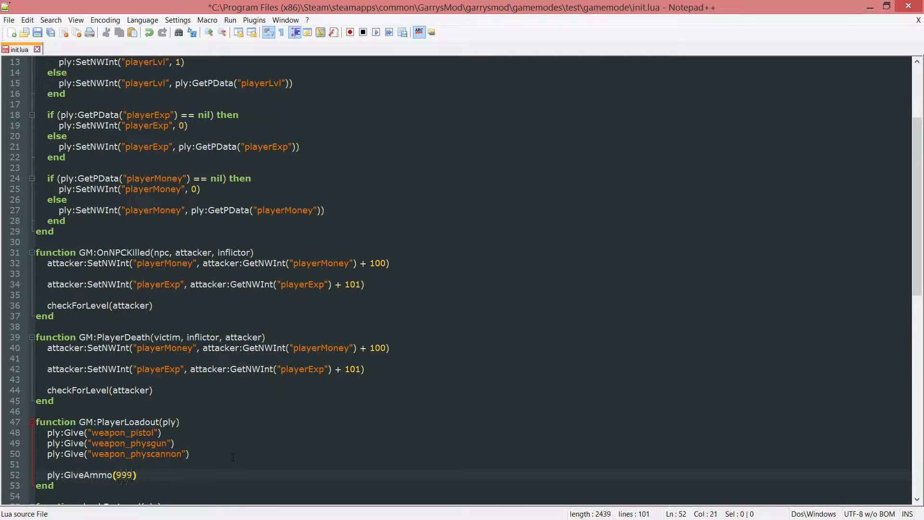
pyautogui.write('9, "Pistol",')
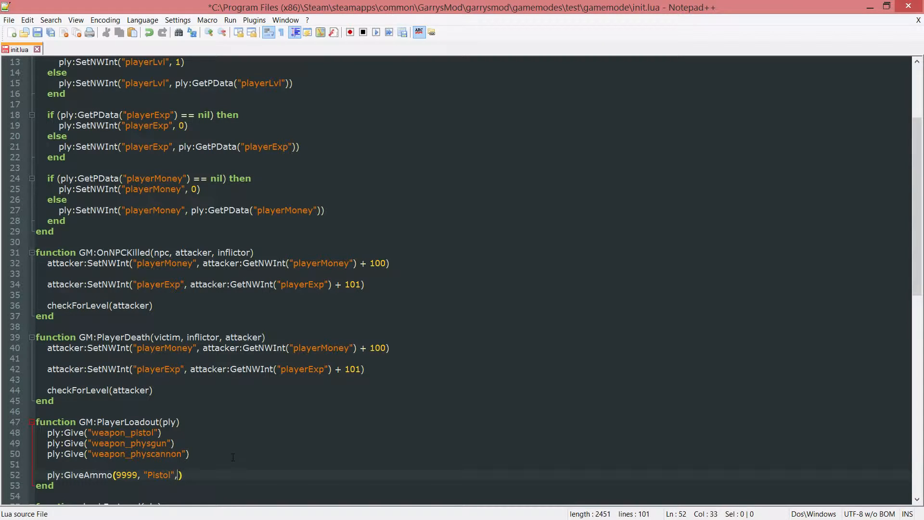
pyautogui.write('true')
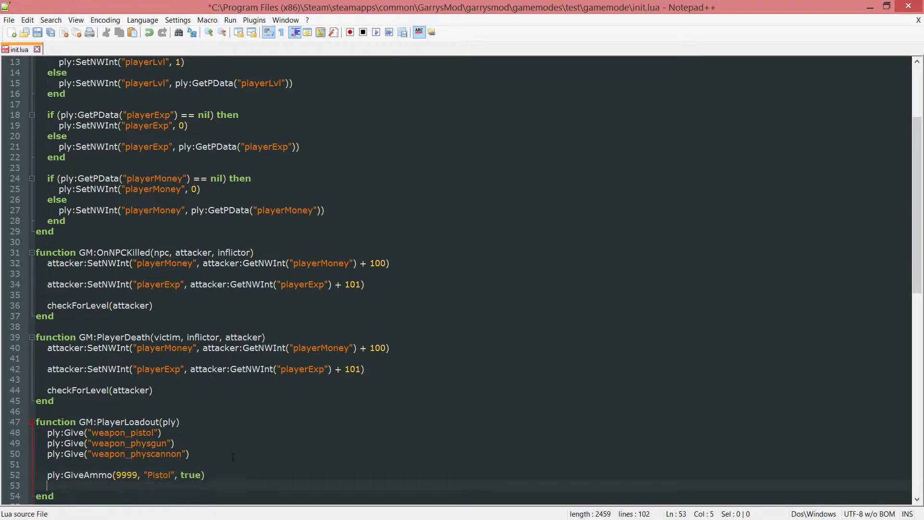
pyautogui.write('return true')
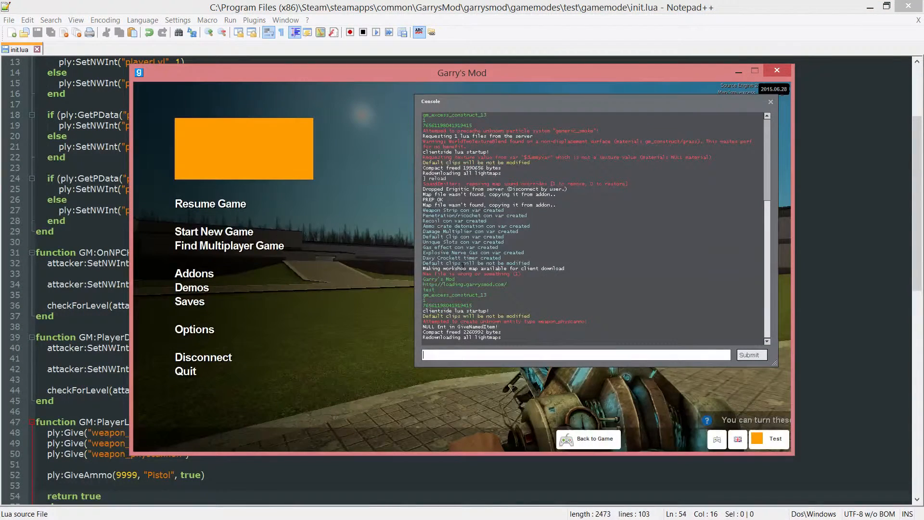
# Step: Resume the Garry's Mod game to confirm the pistol with 9999 reserve ammo
pyautogui.click(589, 439)
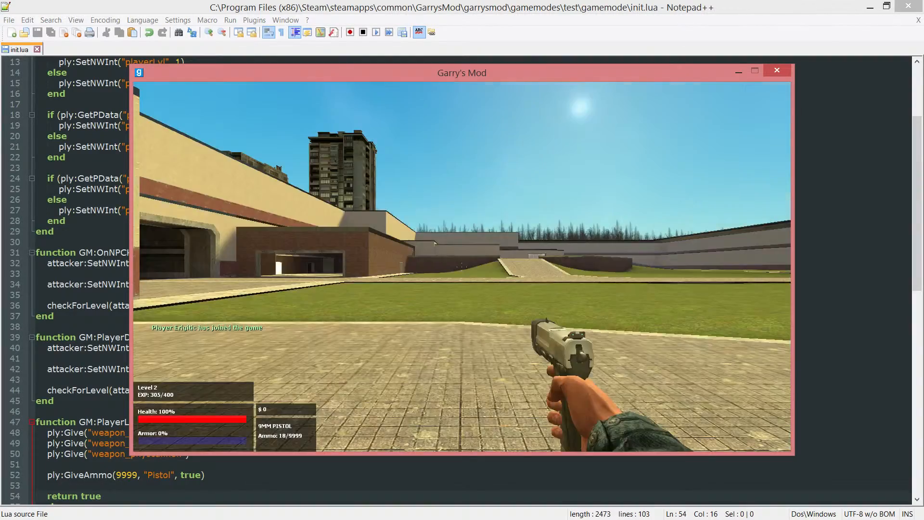